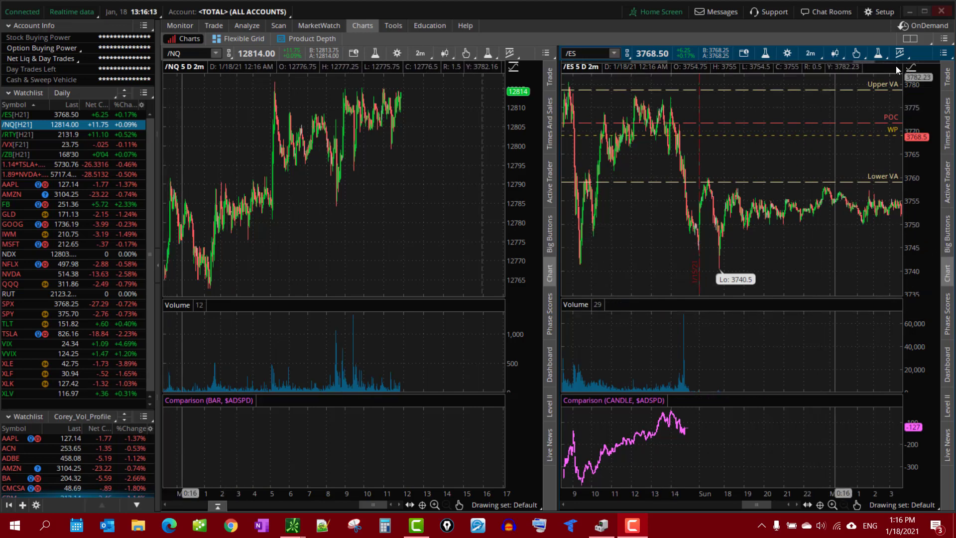
Step: Open the grid layout options, then the chart grid's actions menu at the top right
left_click(908, 39)
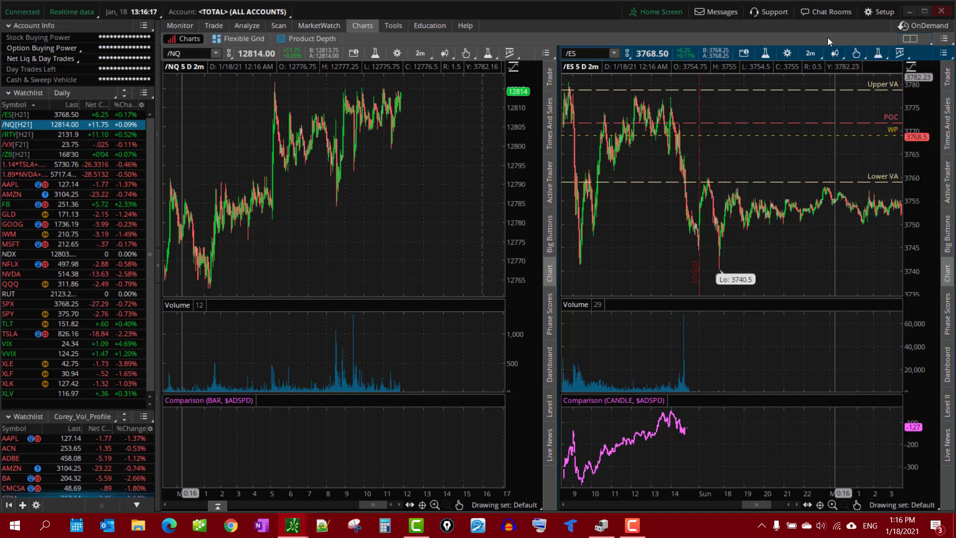
mouse_move(864, 110)
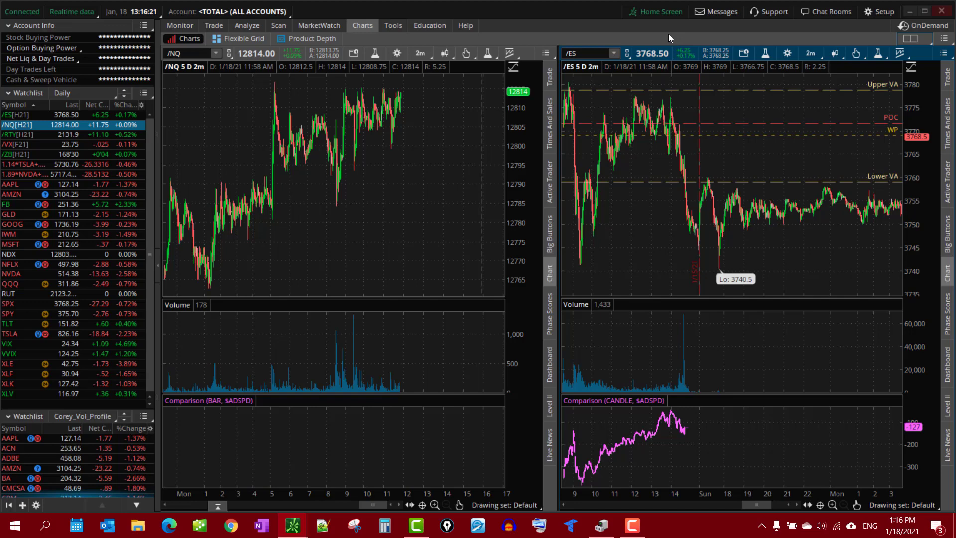
mouse_move(915, 40)
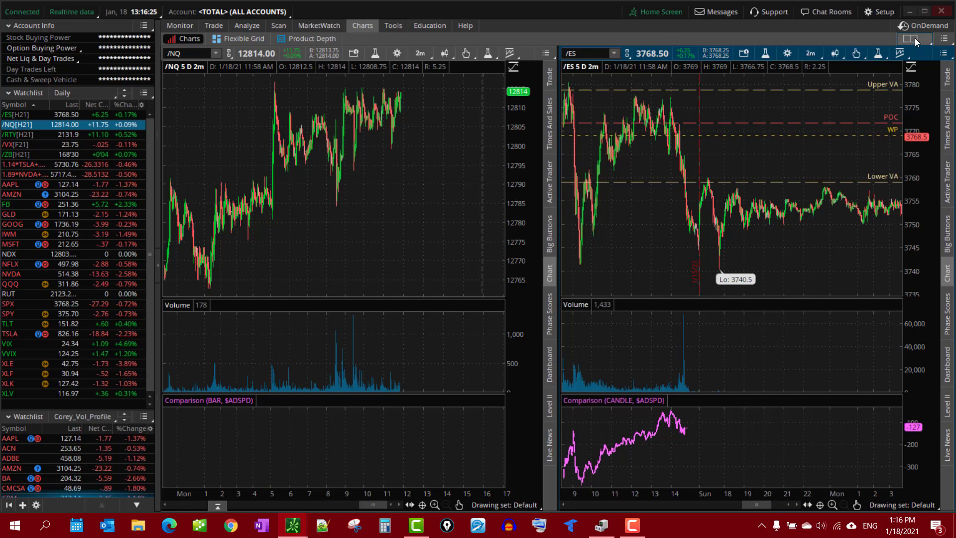
left_click(927, 38)
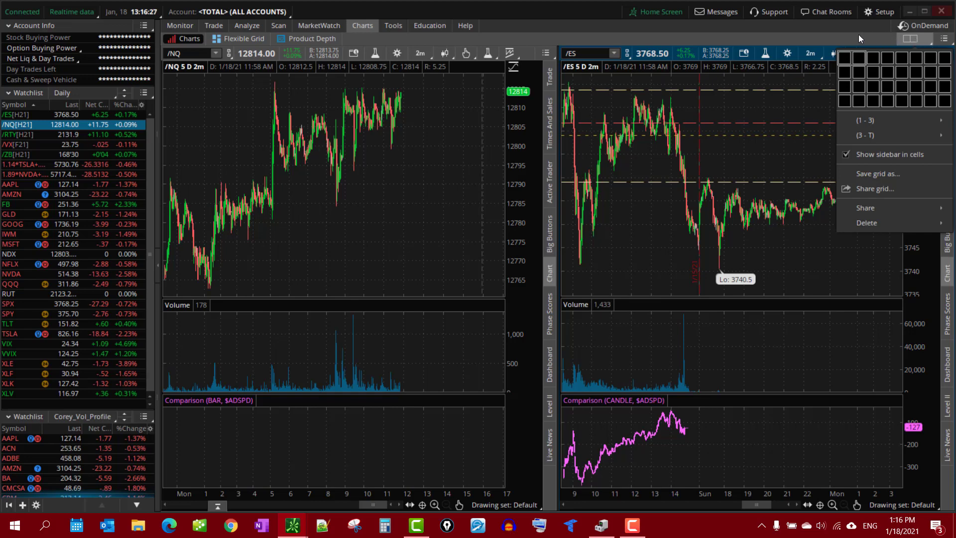
mouse_move(836, 39)
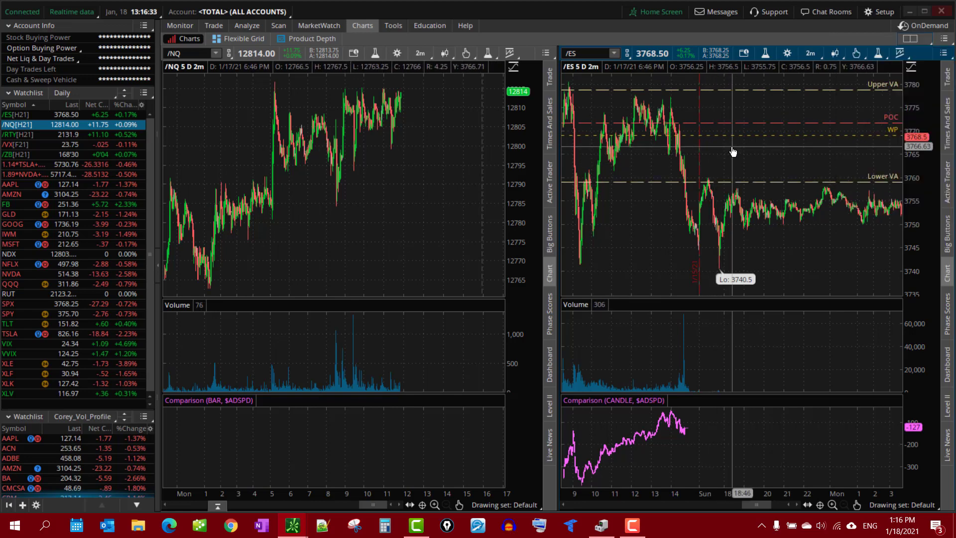
mouse_move(712, 360)
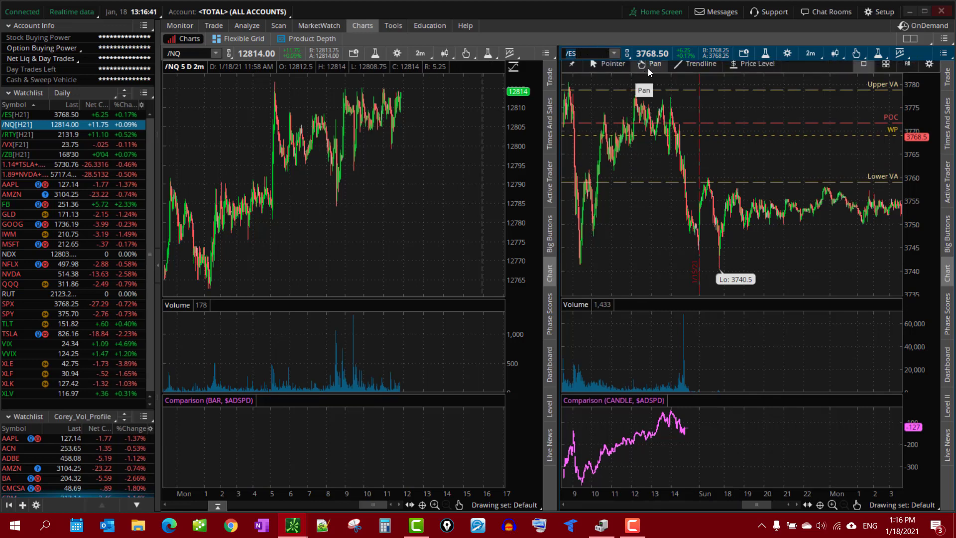
mouse_move(221, 107)
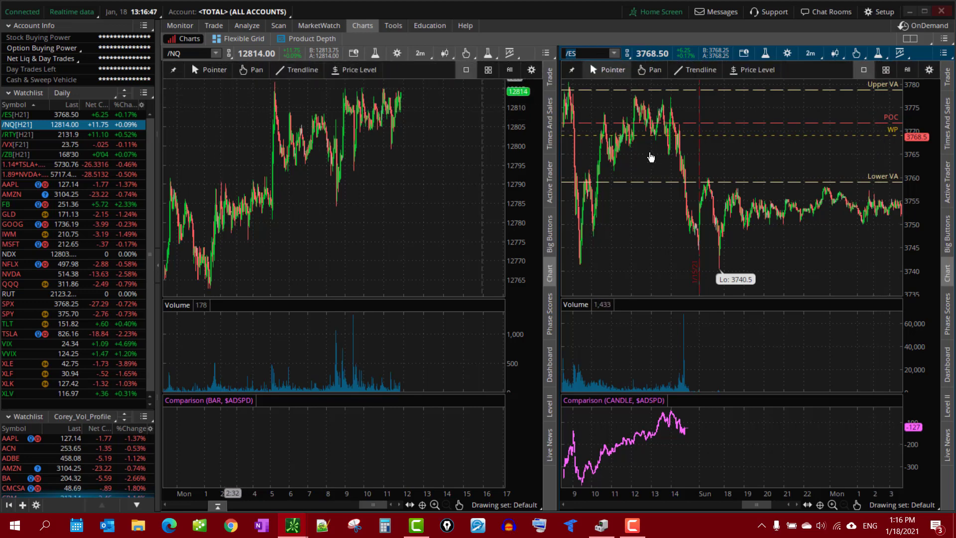
mouse_move(658, 153)
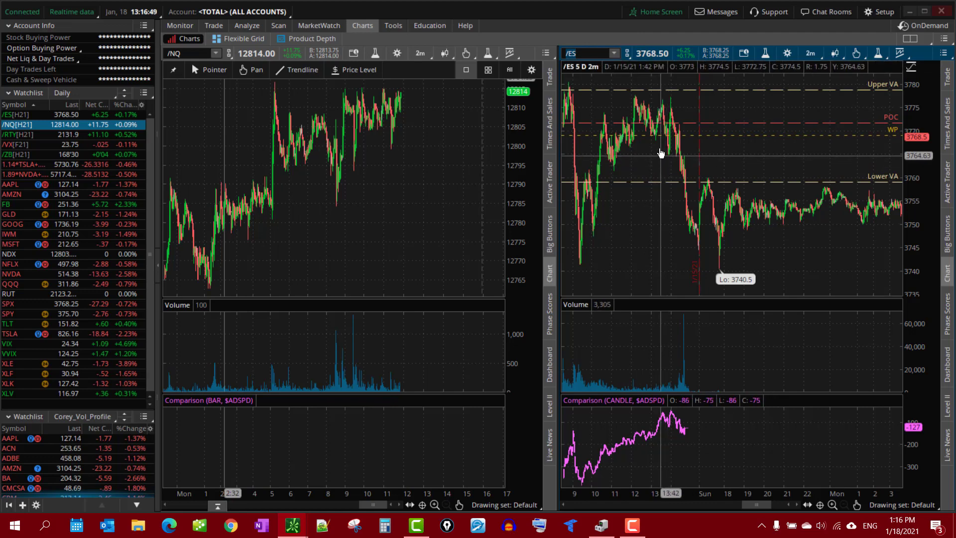
mouse_move(729, 120)
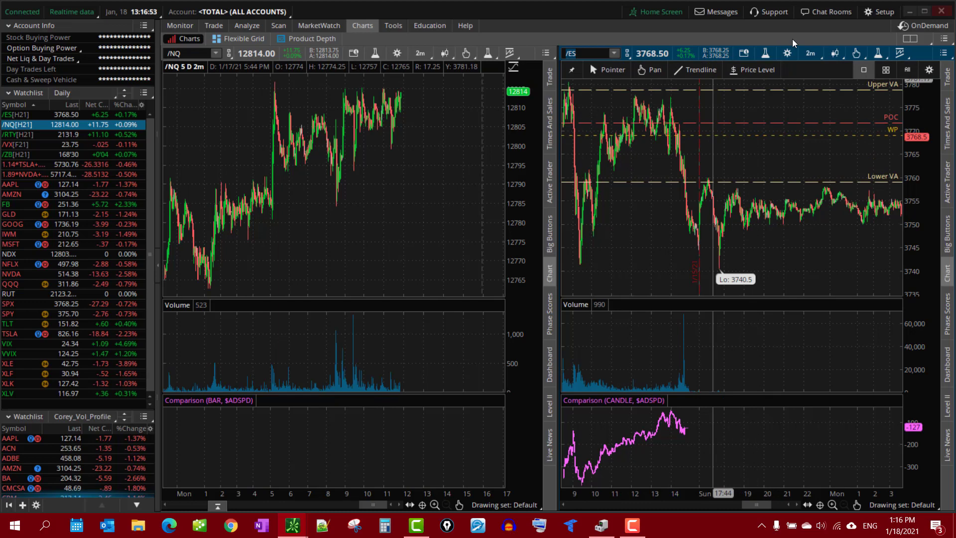
mouse_move(922, 55)
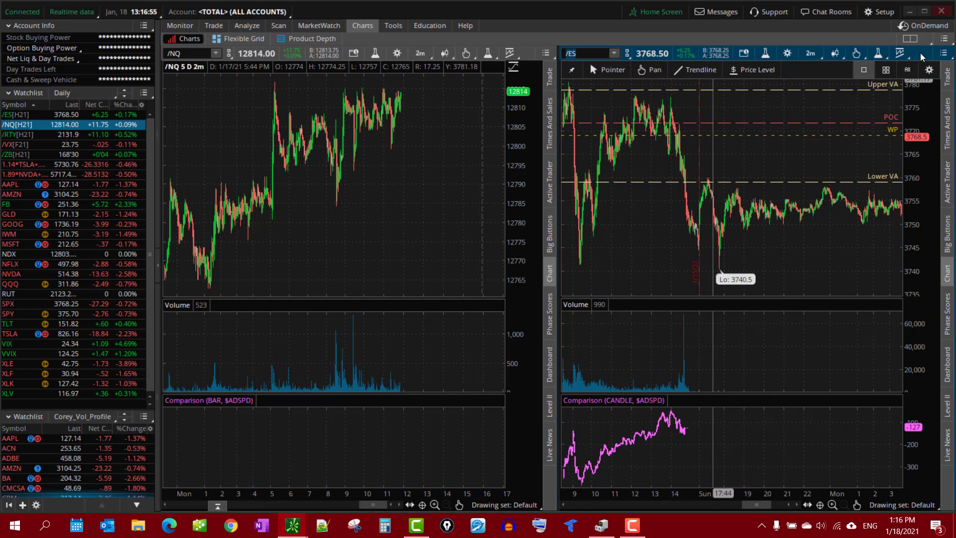
mouse_move(927, 54)
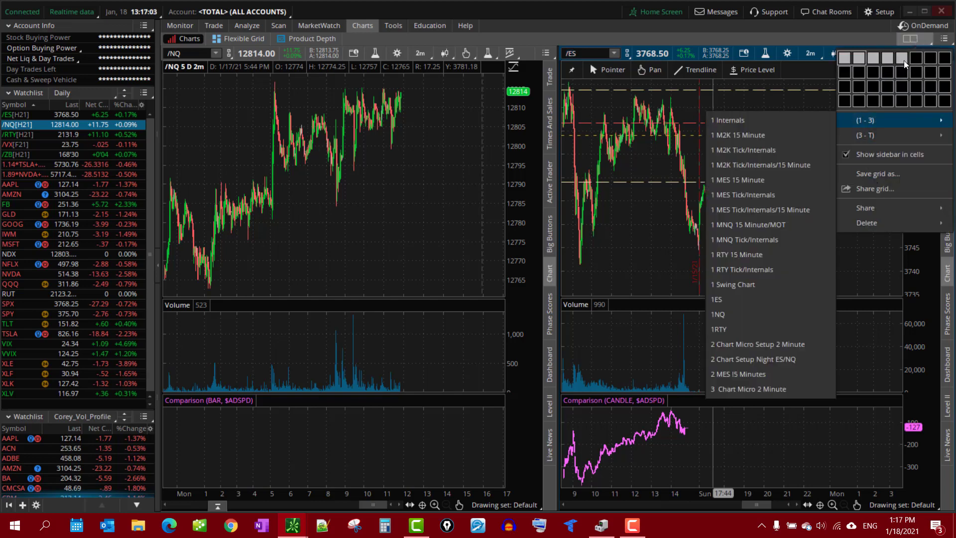
mouse_move(869, 72)
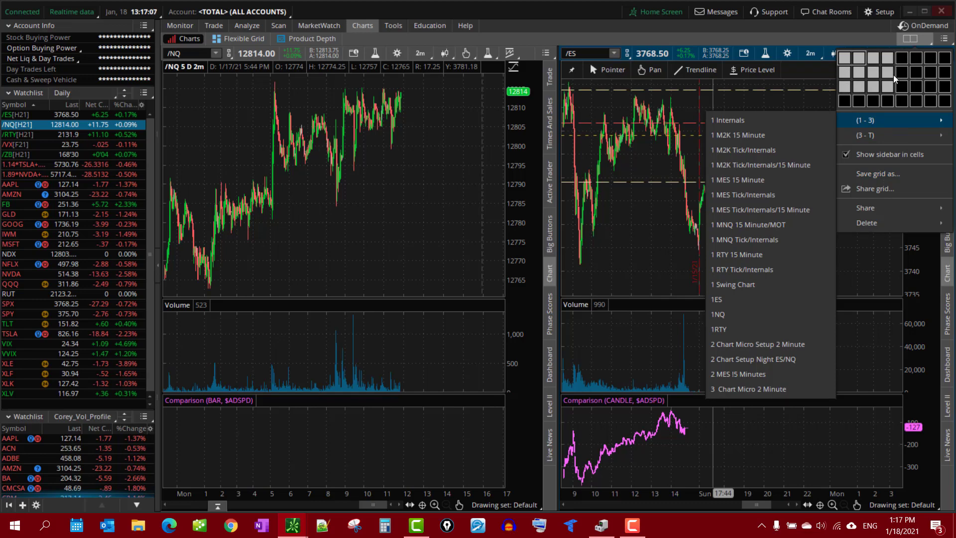
left_click(947, 38)
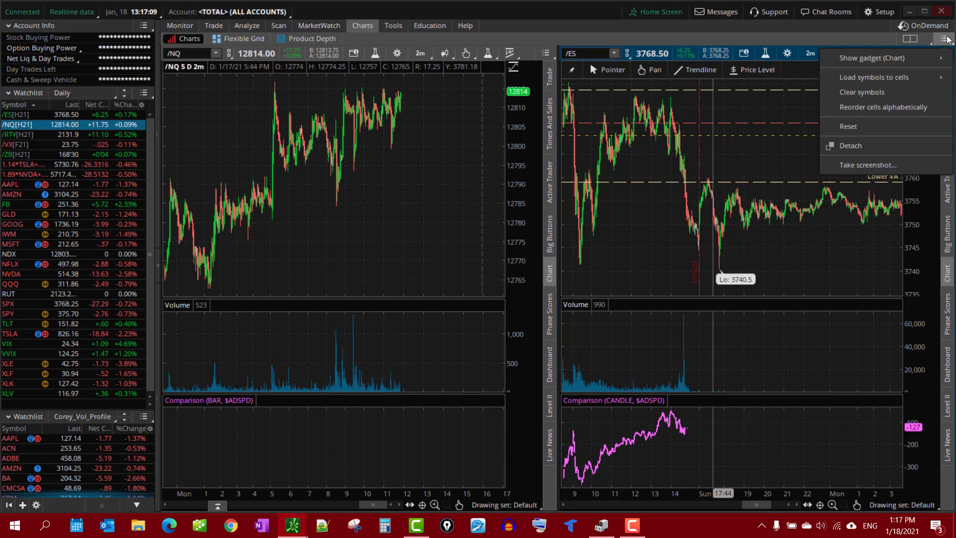
mouse_move(905, 107)
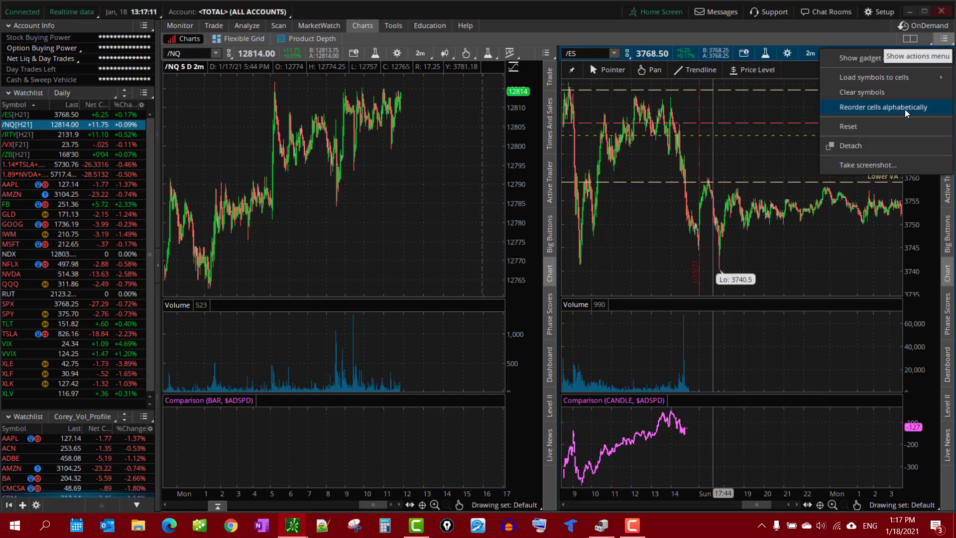
Step: Choose 'Reorder cells alphabetically' to put /ES left and /NQ right
left_click(885, 106)
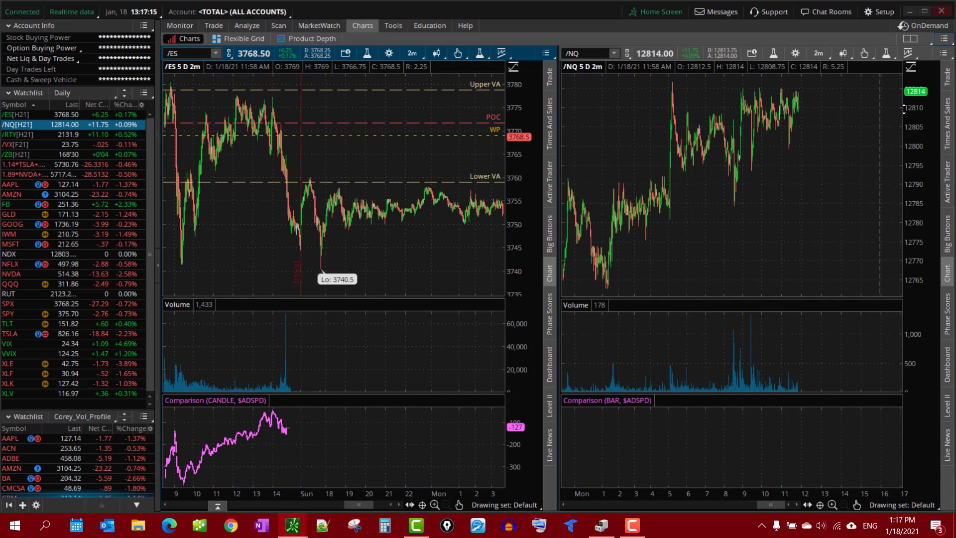
mouse_move(723, 207)
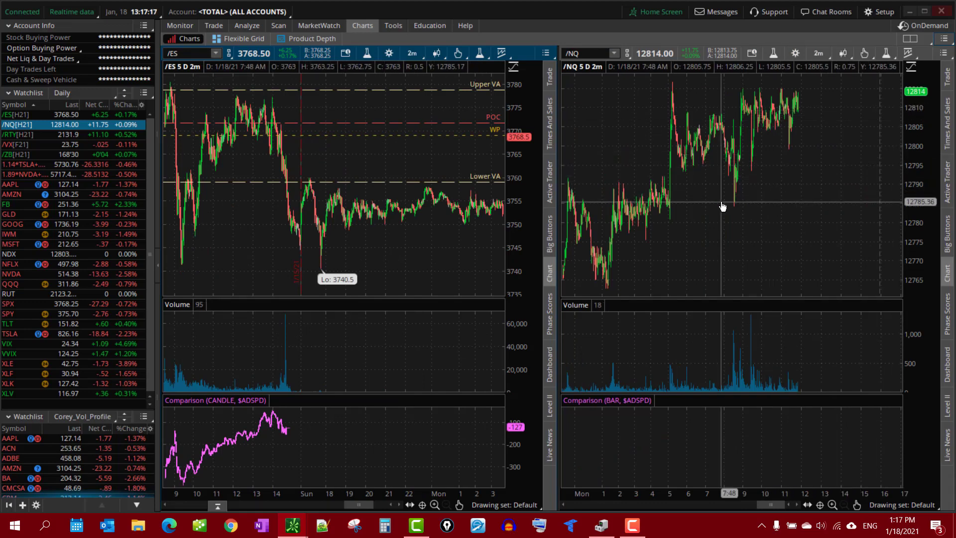
mouse_move(818, 125)
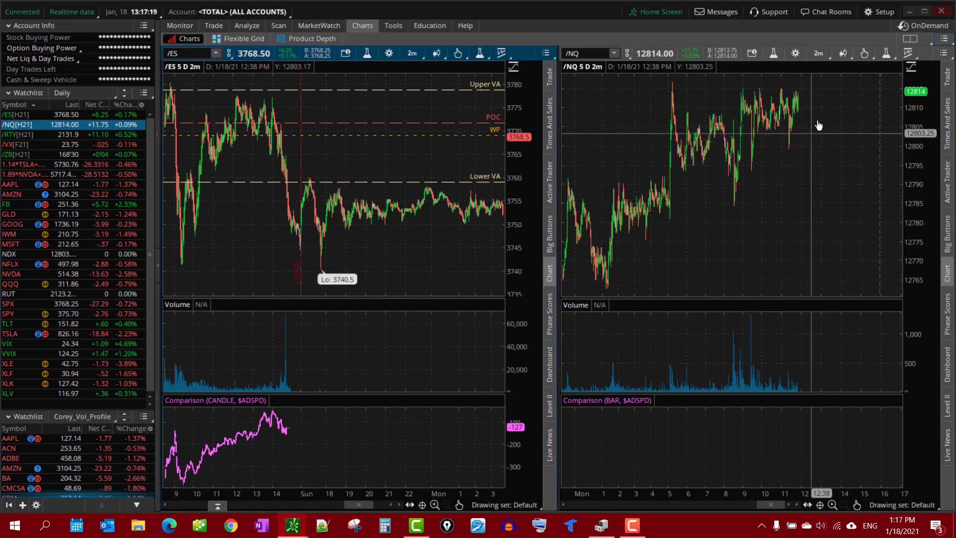
mouse_move(839, 115)
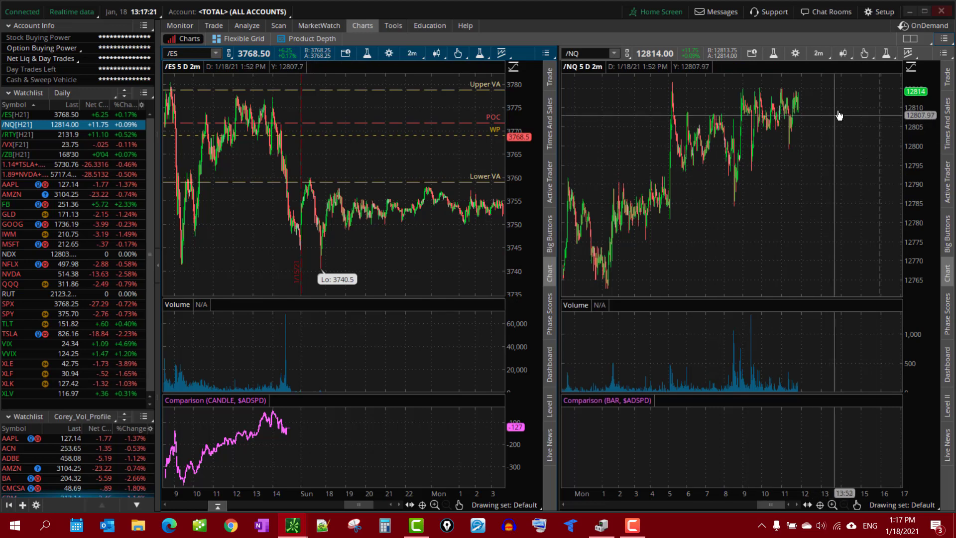
mouse_move(831, 164)
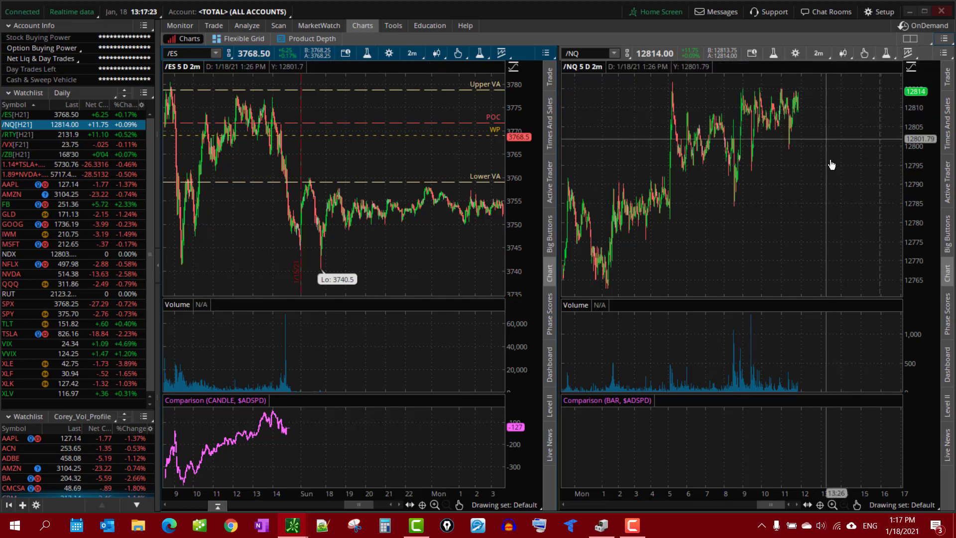
mouse_move(837, 152)
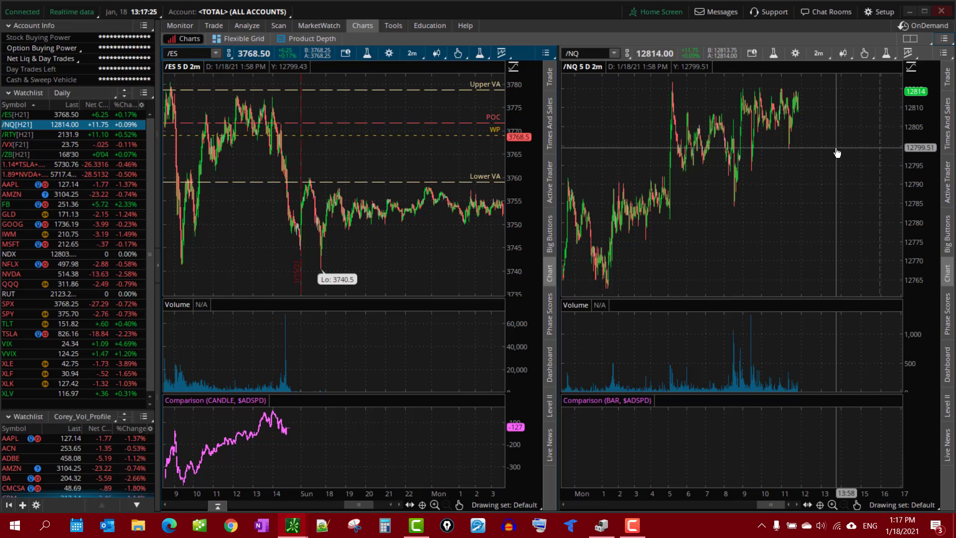
mouse_move(837, 152)
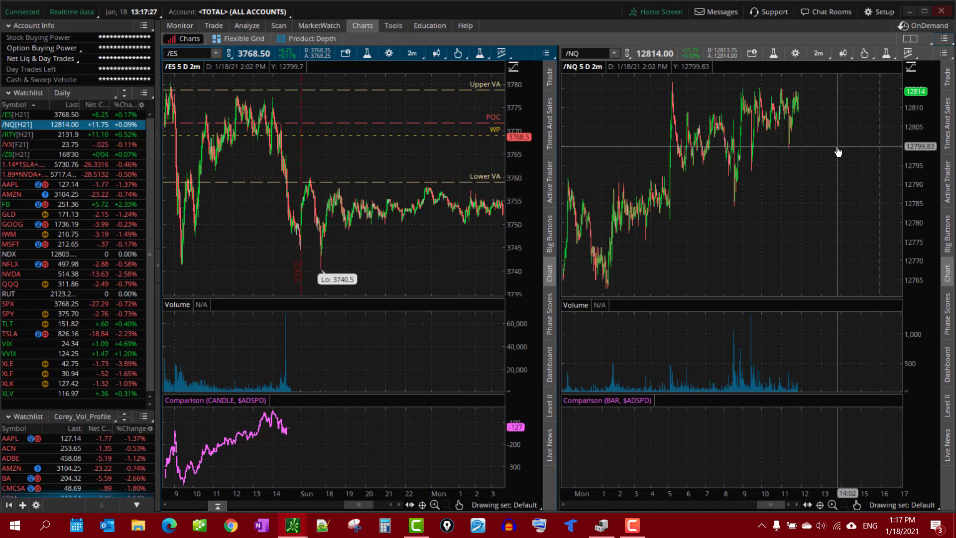
mouse_move(839, 151)
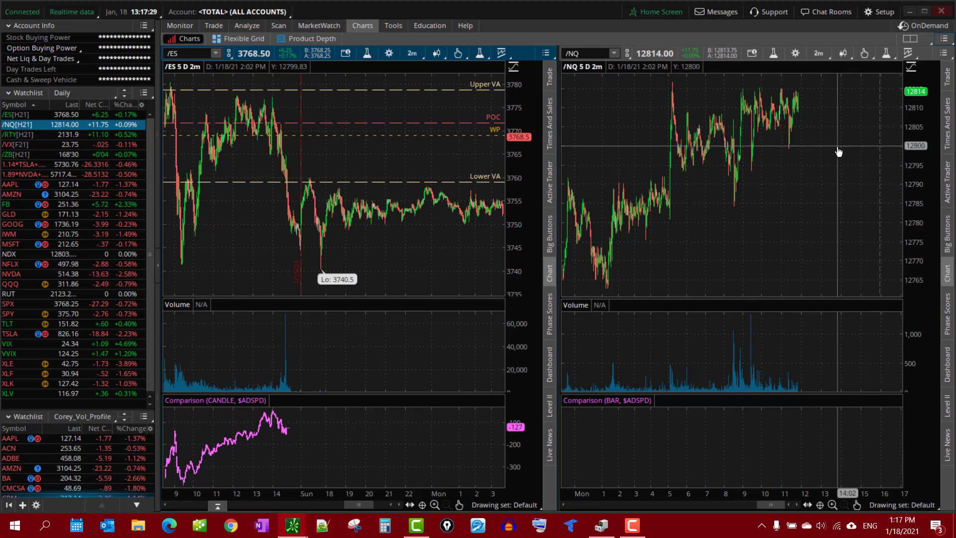